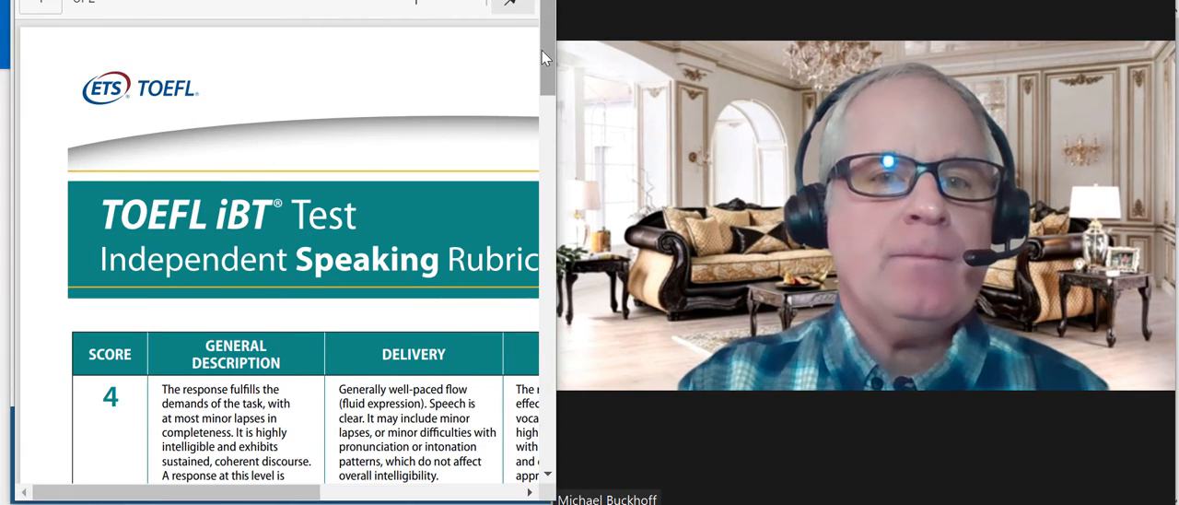
# Step: Scroll the rubric PDF down to reveal the Score 4, 3 and 2 descriptions
pyautogui.scroll(-3)
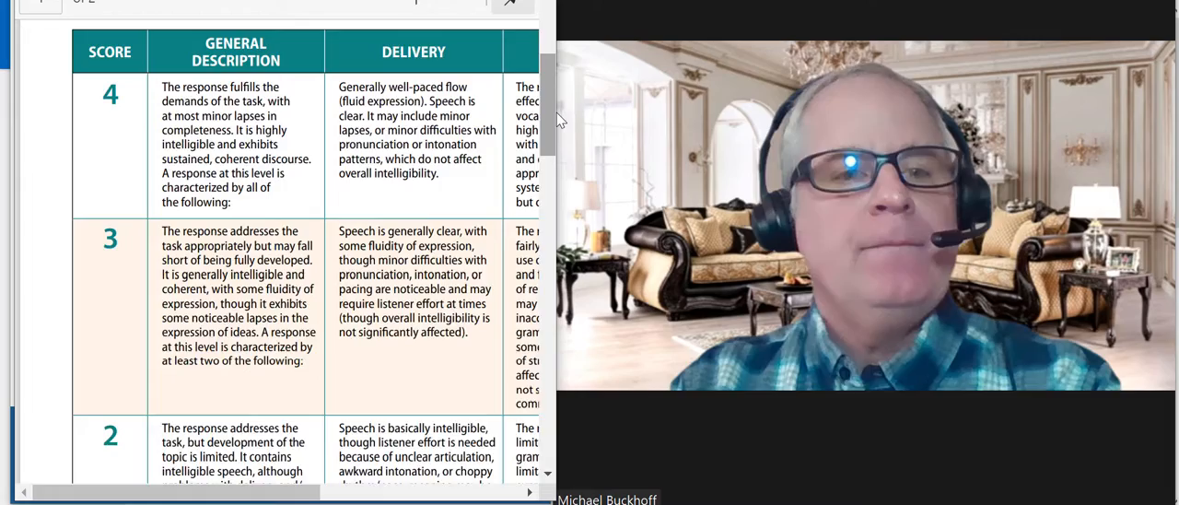
pyautogui.scroll(-3)
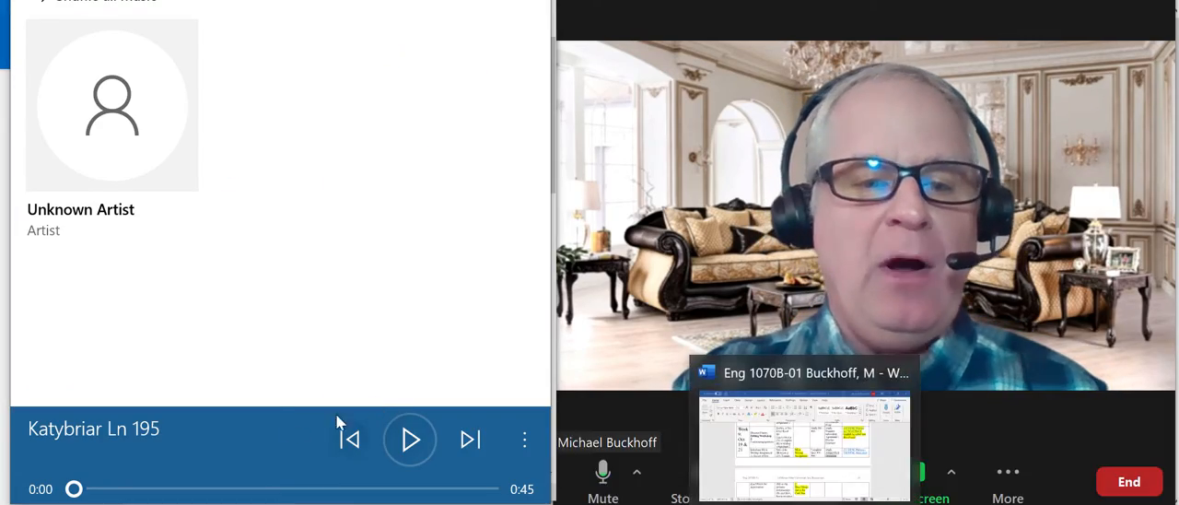
pyautogui.click(409, 438)
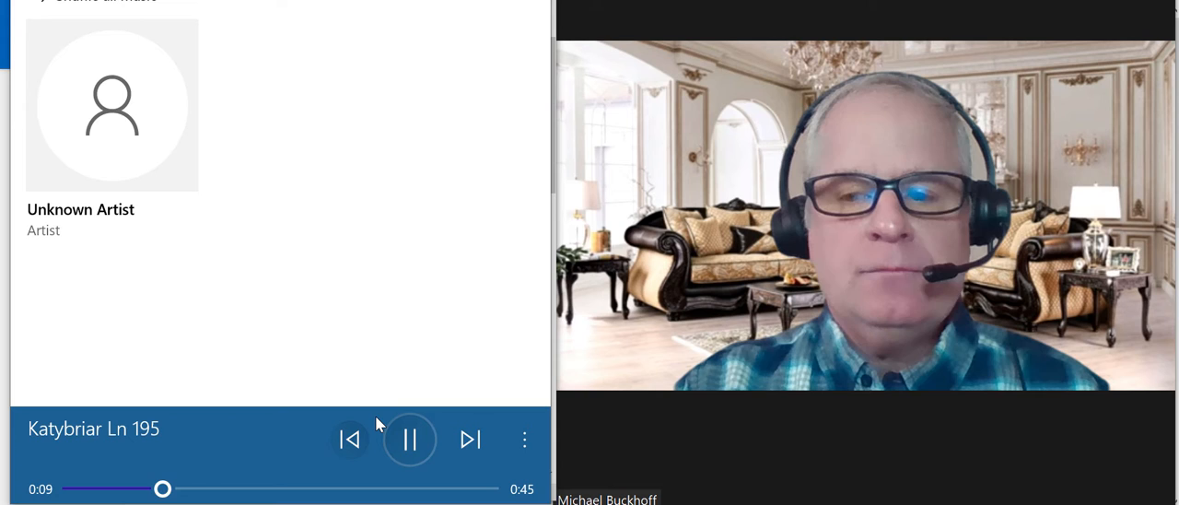
pyautogui.moveTo(350, 439)
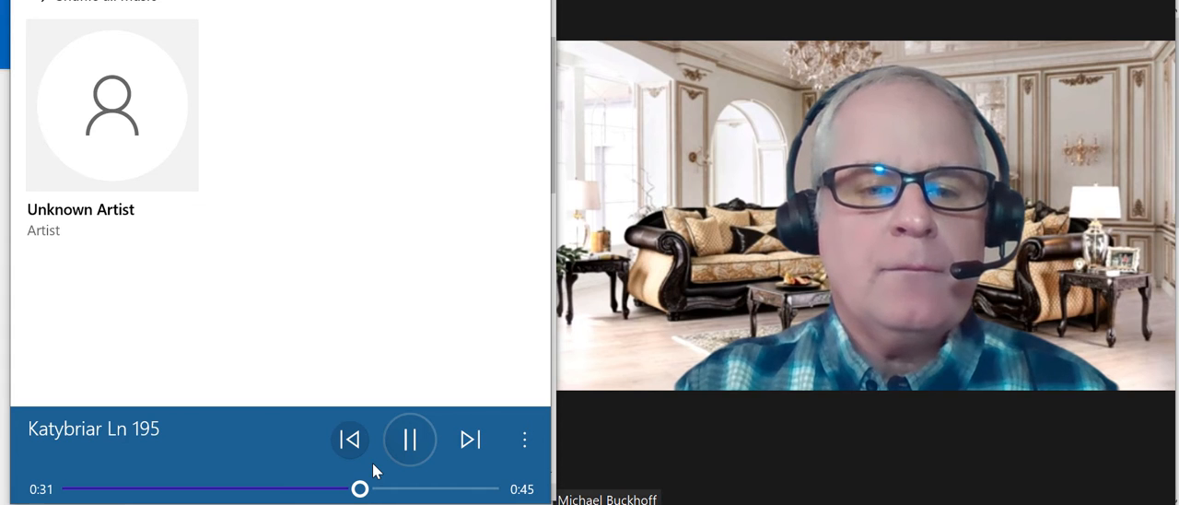
pyautogui.moveTo(409, 439)
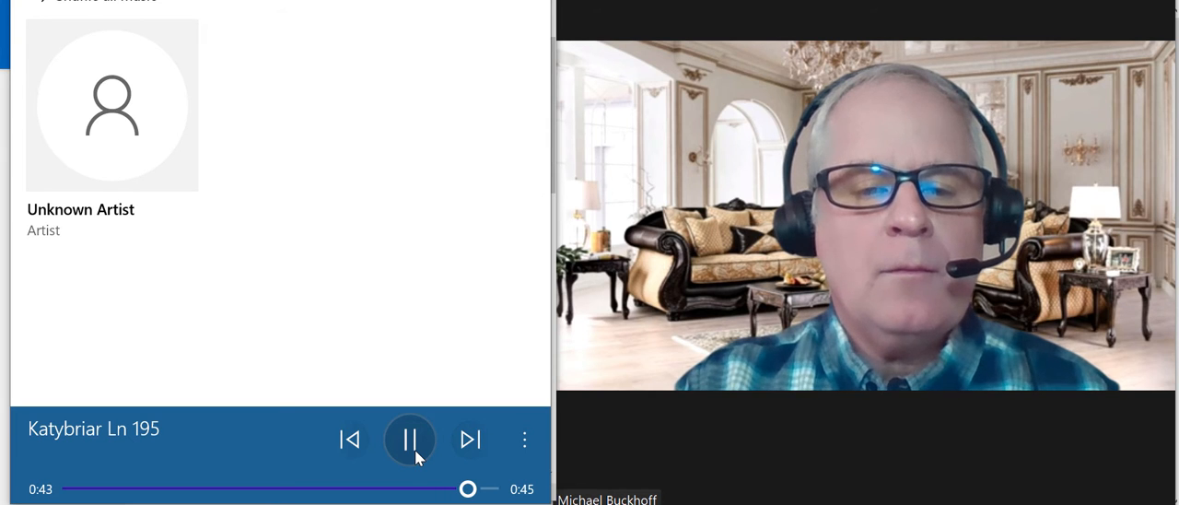
pyautogui.click(409, 438)
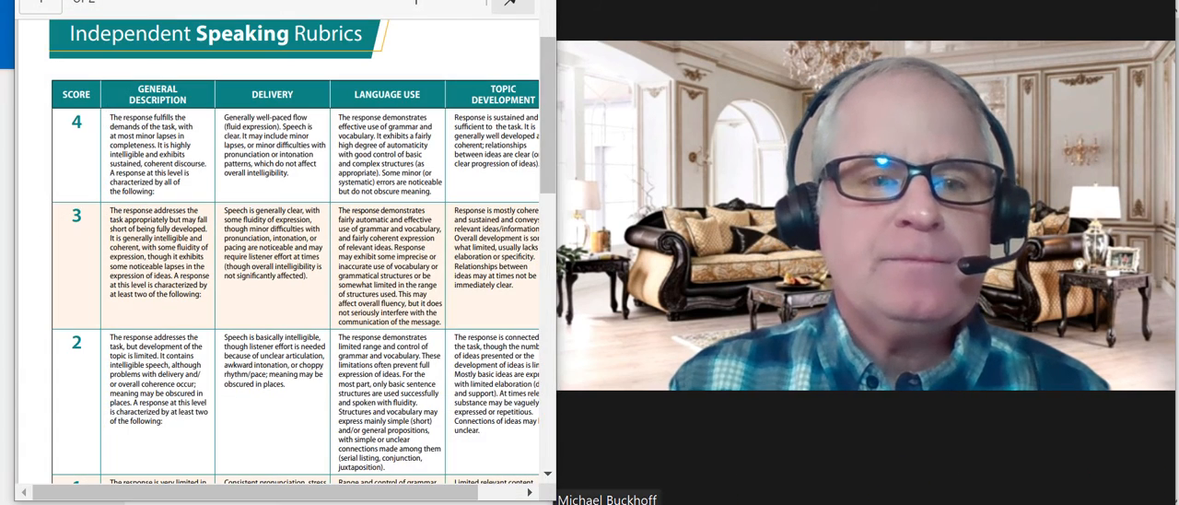
# Step: Scroll the rubric down to the Score 1 row, then back up to Score 4
pyautogui.scroll(-3)
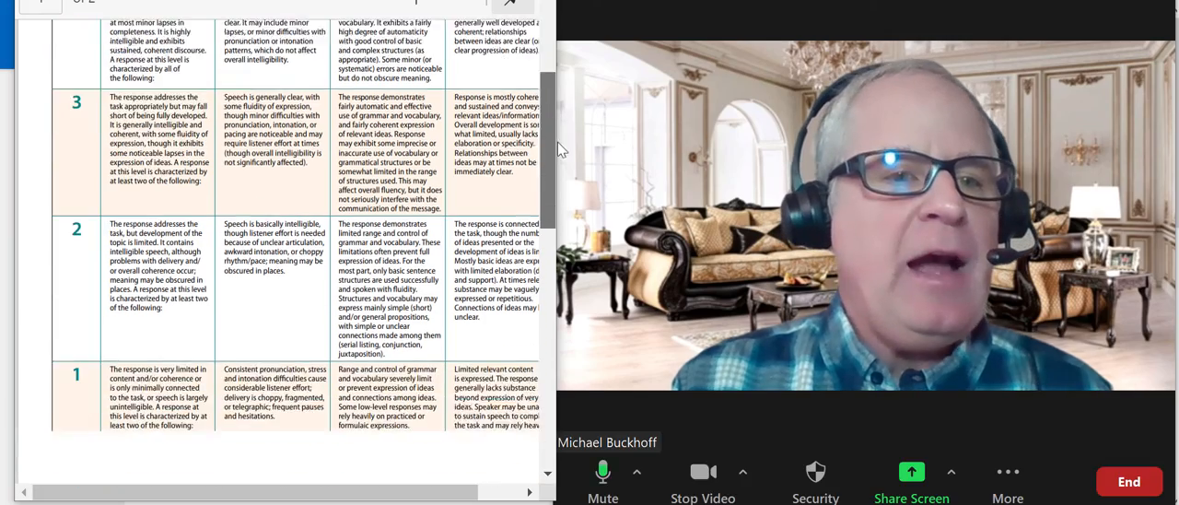
pyautogui.scroll(3)
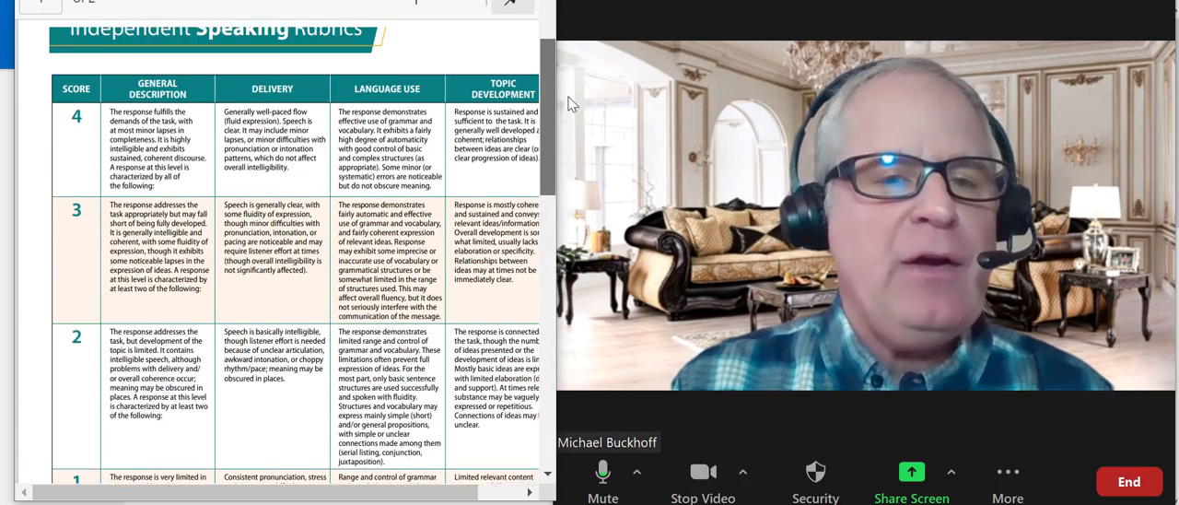